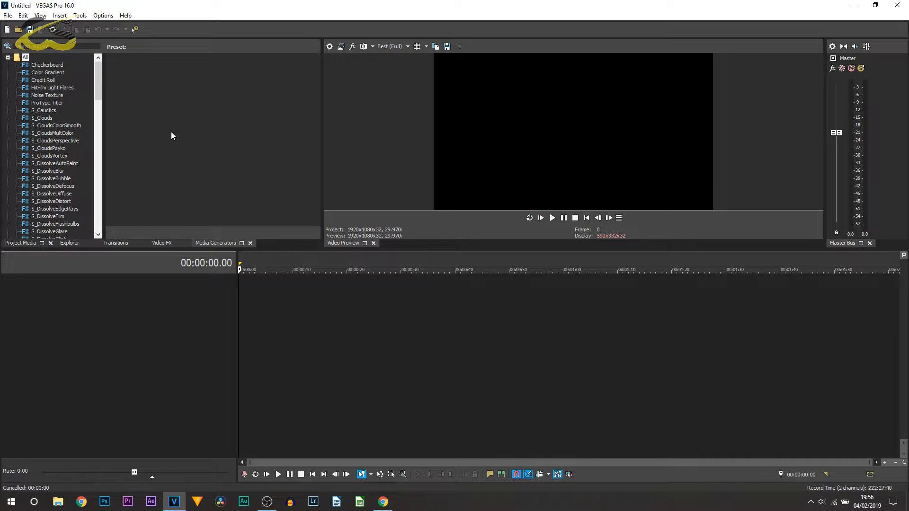
mouse_move(256, 173)
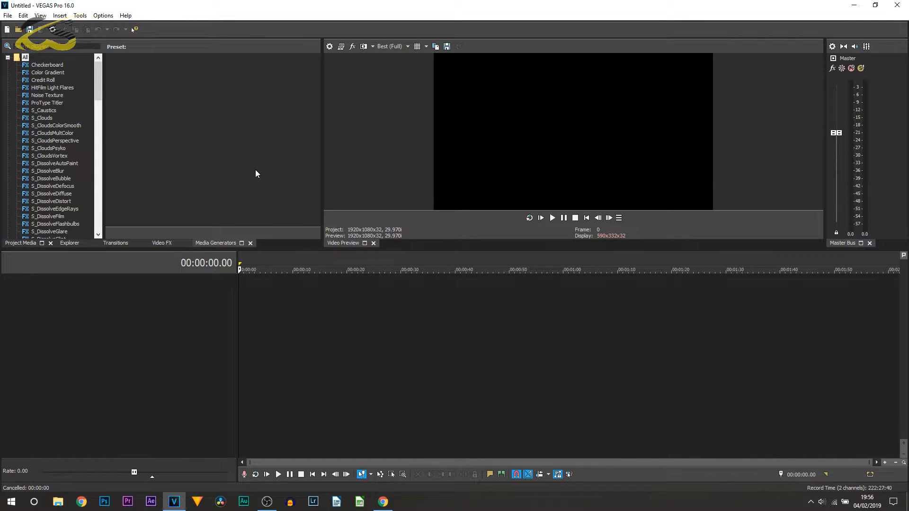
mouse_move(249, 186)
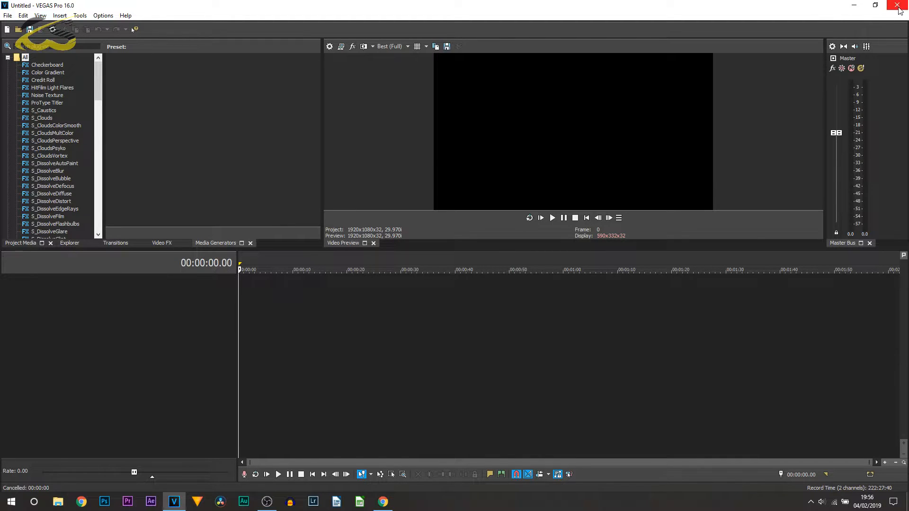
Step: Quit VEGAS Pro and launch Registry Editor via regedit from the Start menu
click(898, 5)
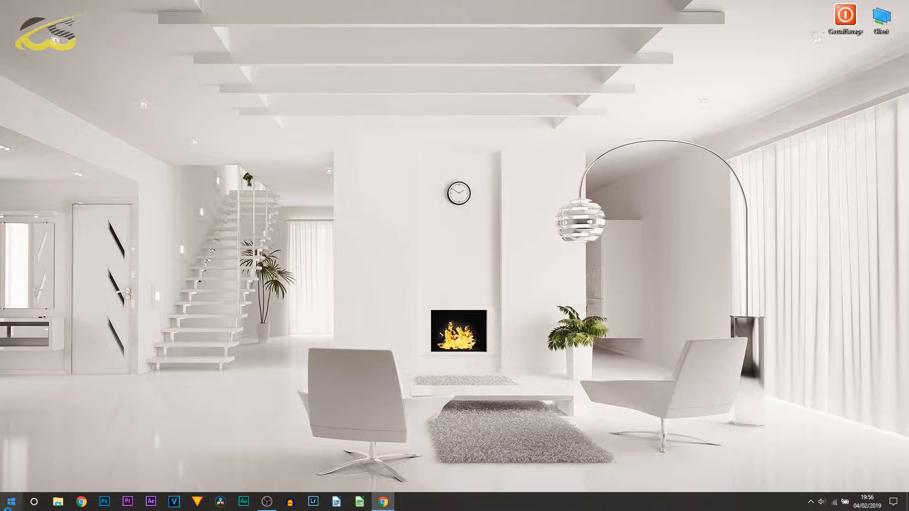
click(11, 502)
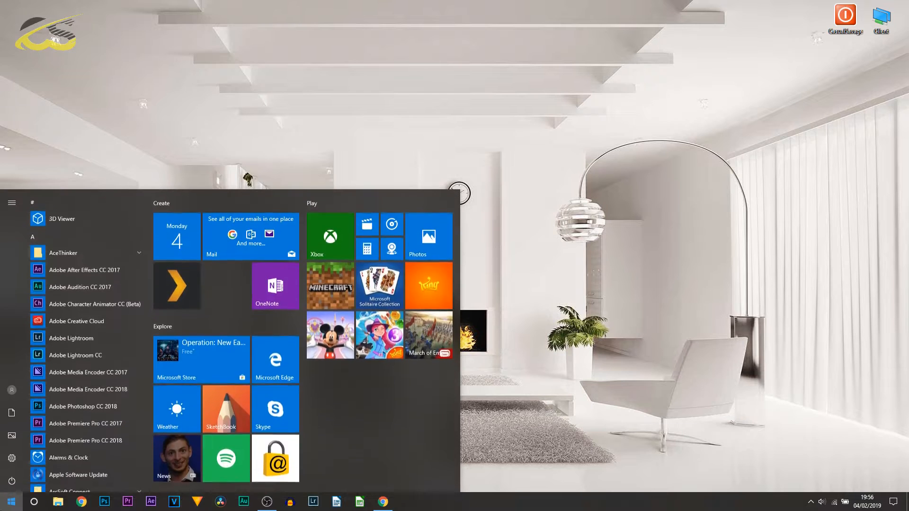
text(regedit)
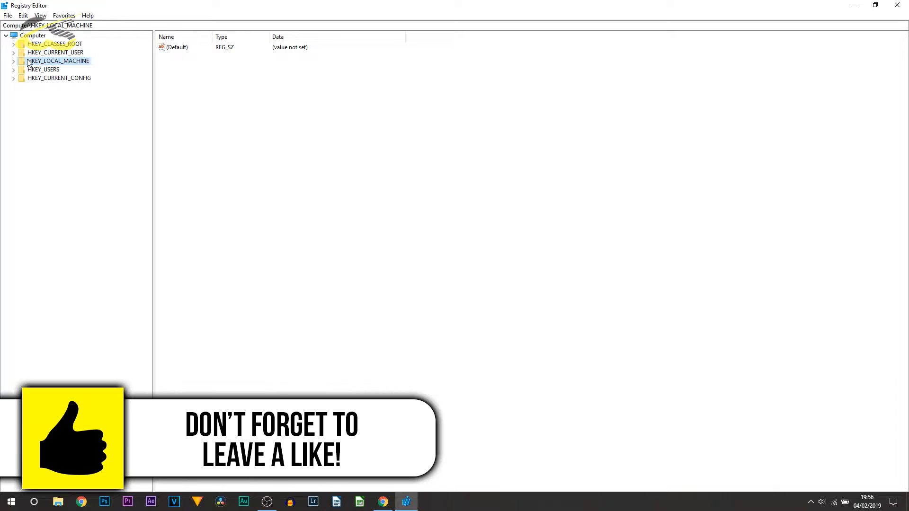
Step: Navigate HKEY_LOCAL_MACHINE\SOFTWARE\Sony Creative Software\VEGAS Pro\16.0\Lang to show ULangID 0x409 (1033)
click(14, 61)
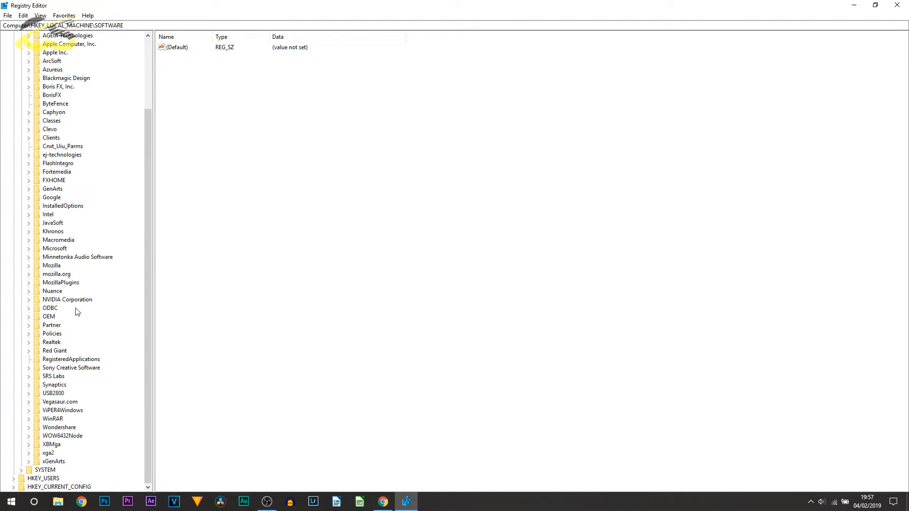
click(71, 368)
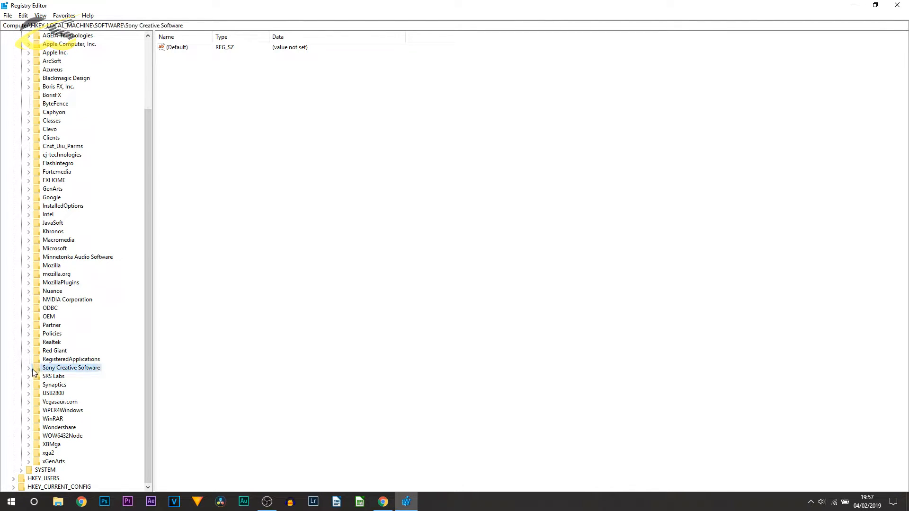
click(29, 367)
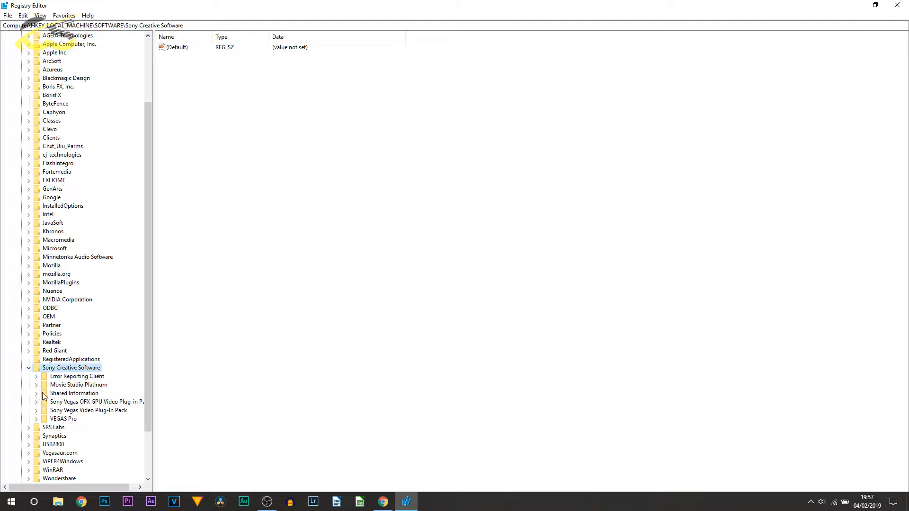
click(36, 419)
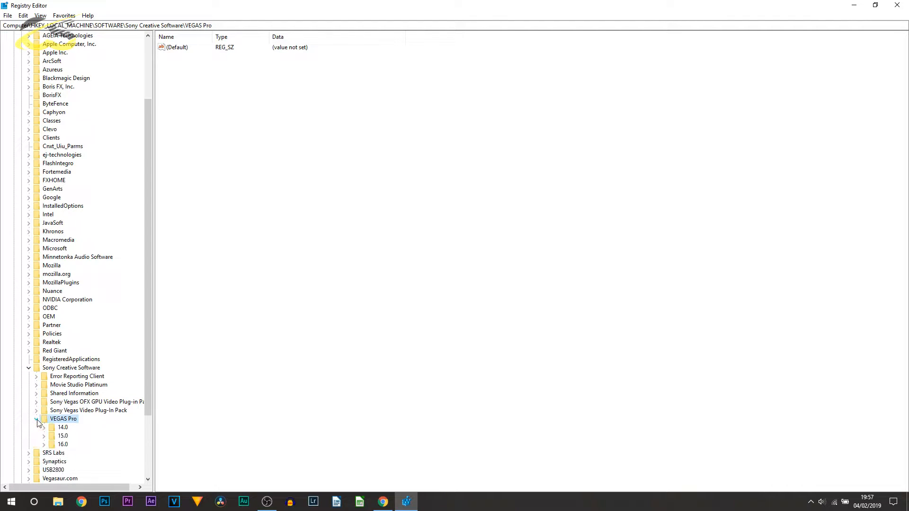
click(63, 444)
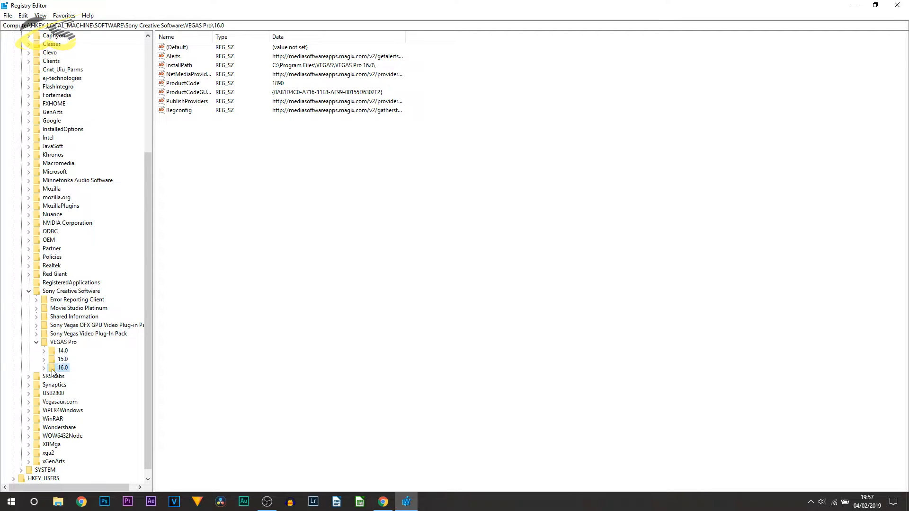
mouse_move(46, 371)
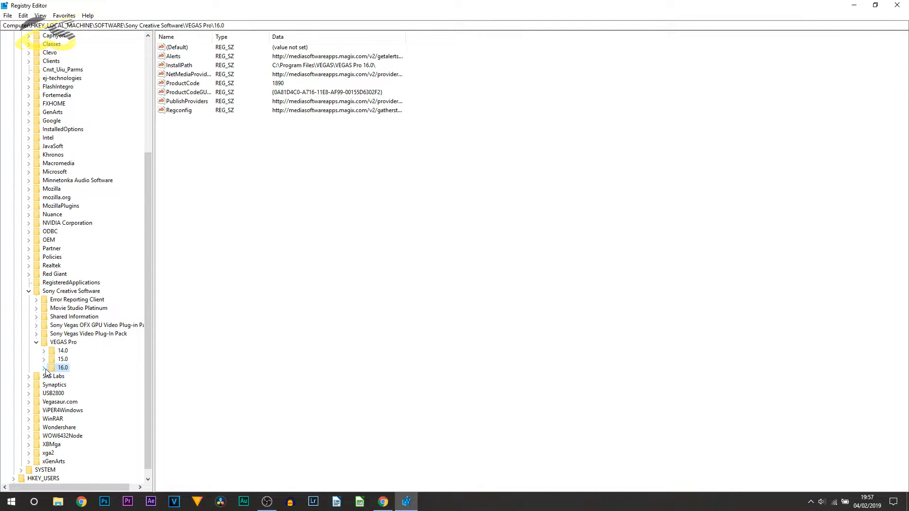
click(43, 367)
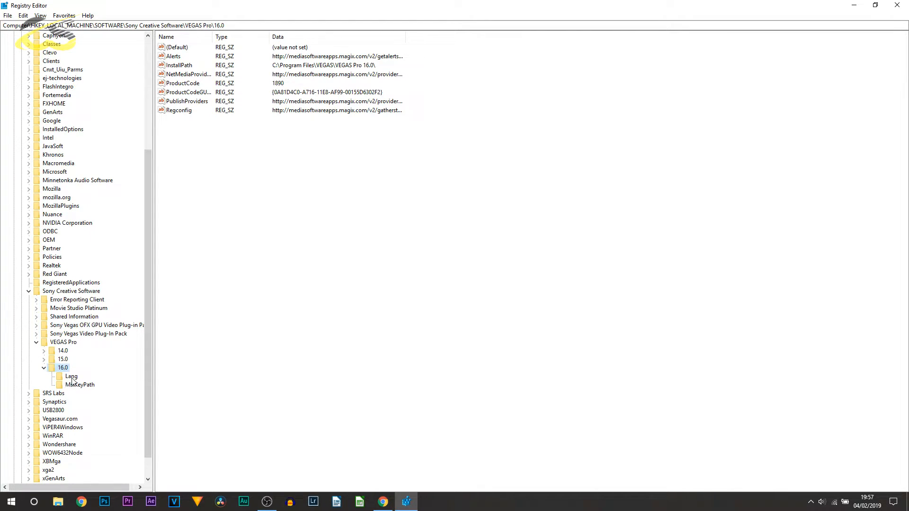
click(70, 376)
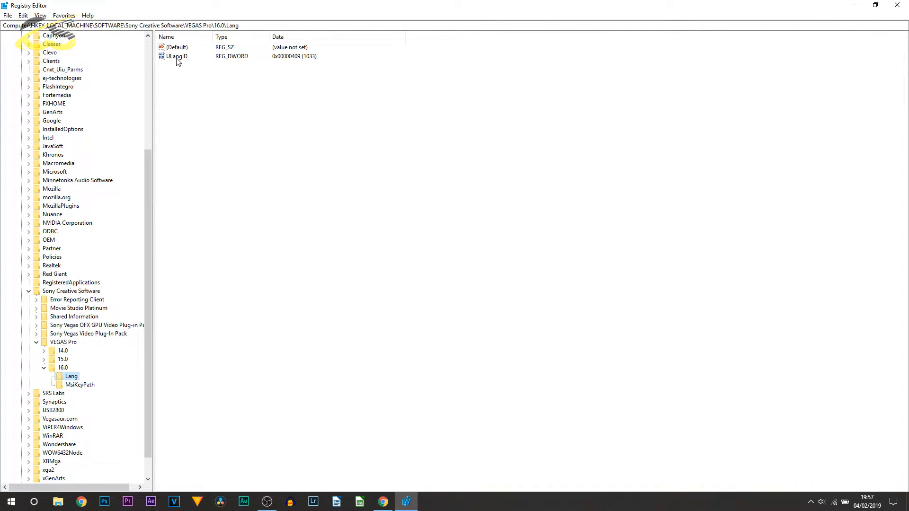
Step: Modify ULangID's hexadecimal value data from 409 to 40a, confirm it, and relaunch VEGAS Pro
click(177, 56)
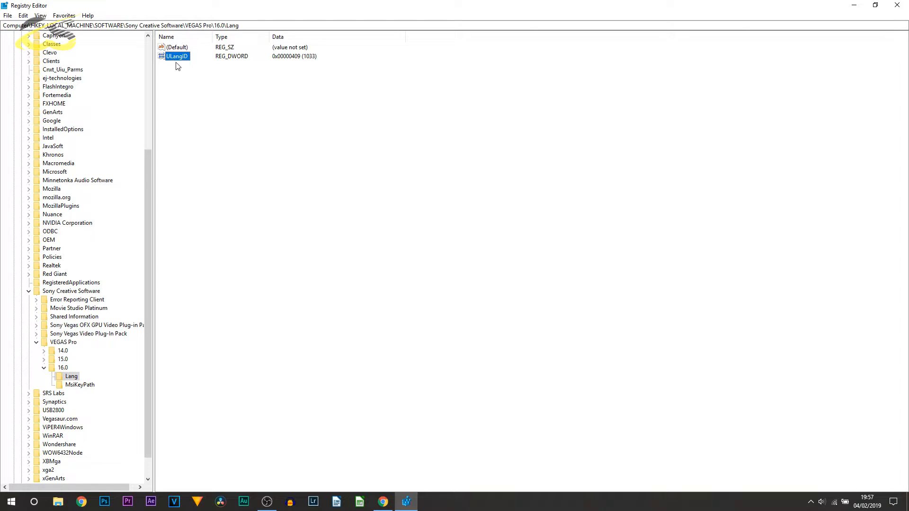
right_click(176, 56)
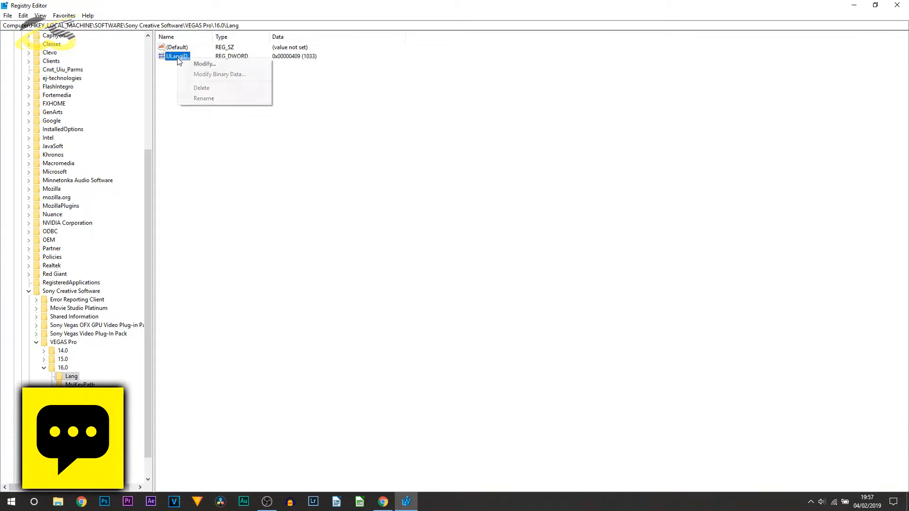
click(204, 64)
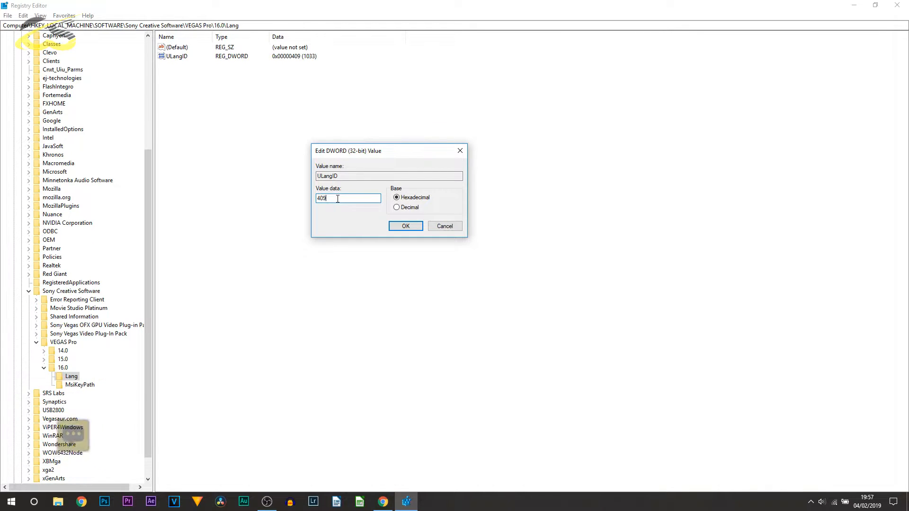
triple_click(348, 199)
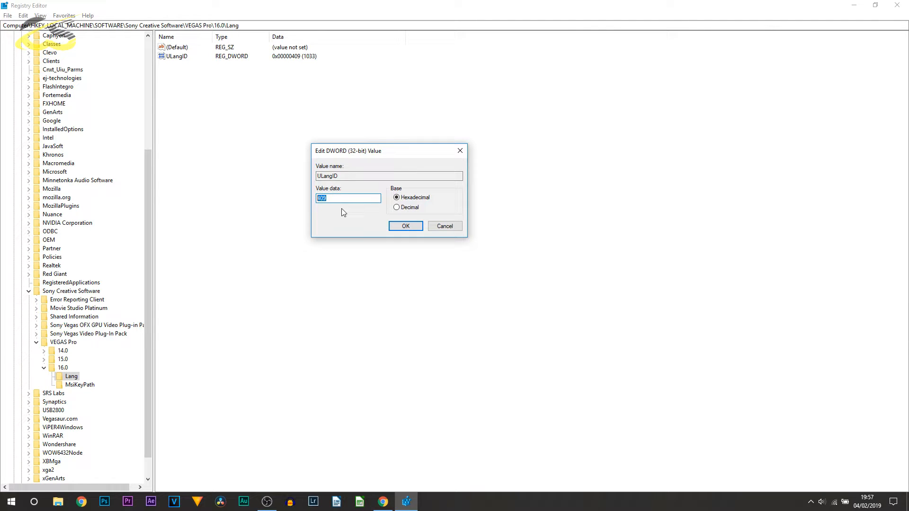
text(40)
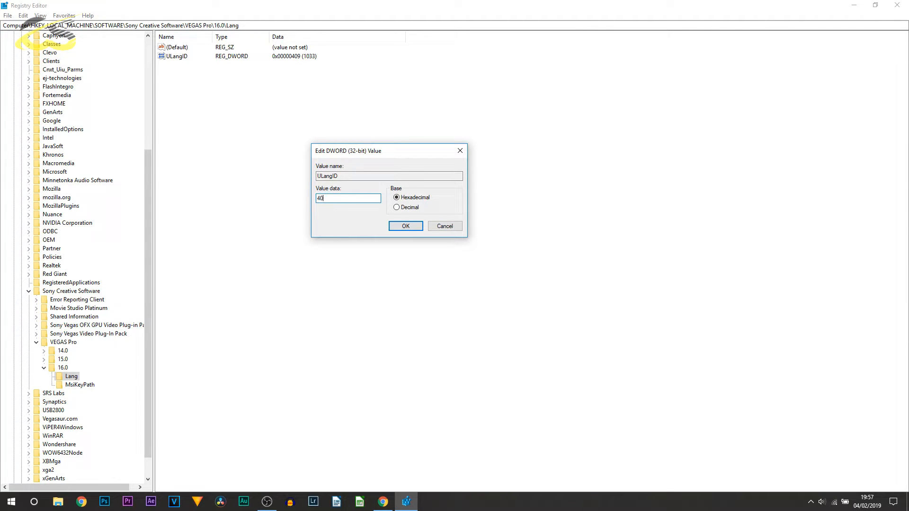
text(a)
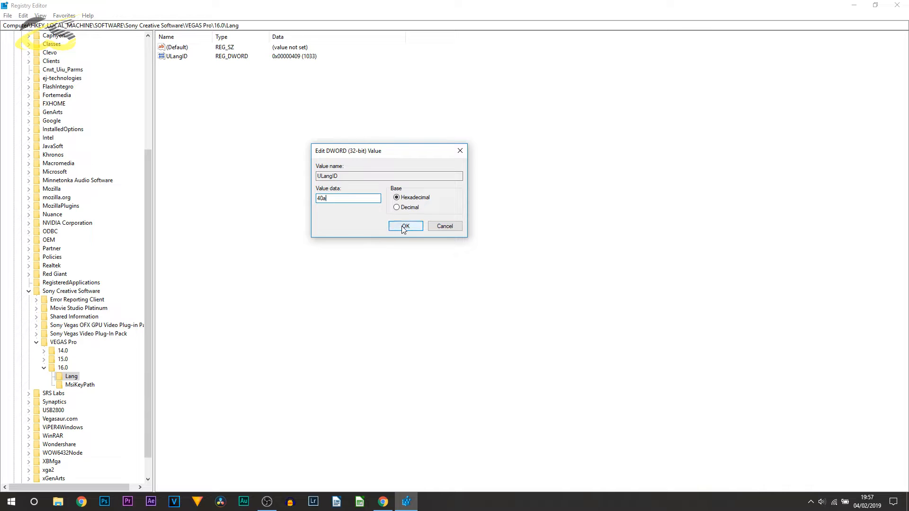
click(405, 227)
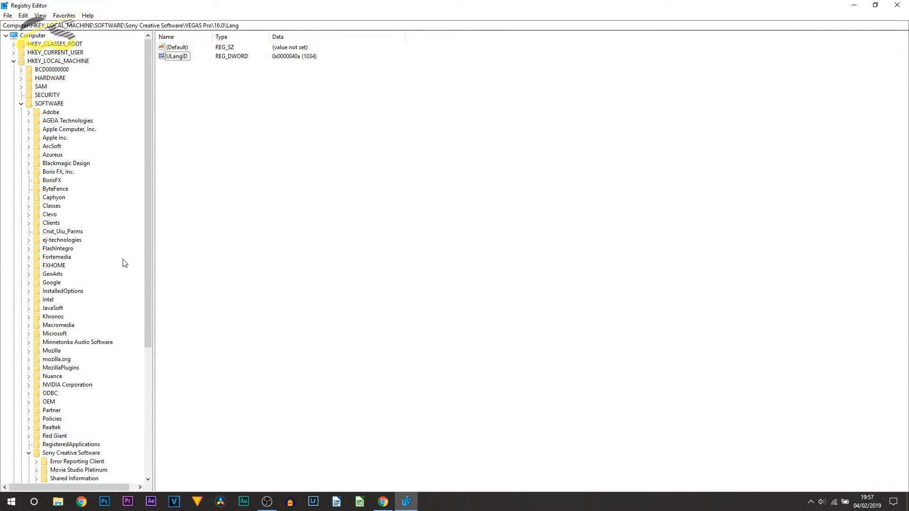
click(173, 501)
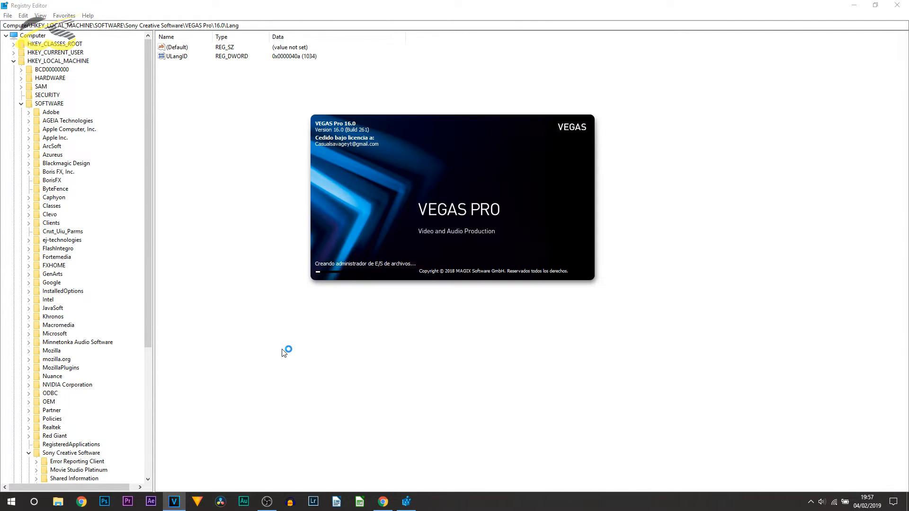
mouse_move(322, 277)
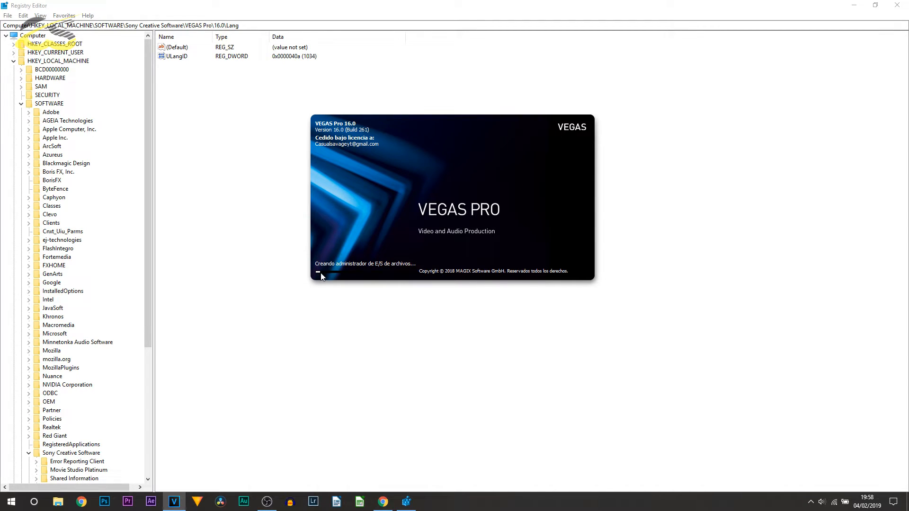
mouse_move(398, 266)
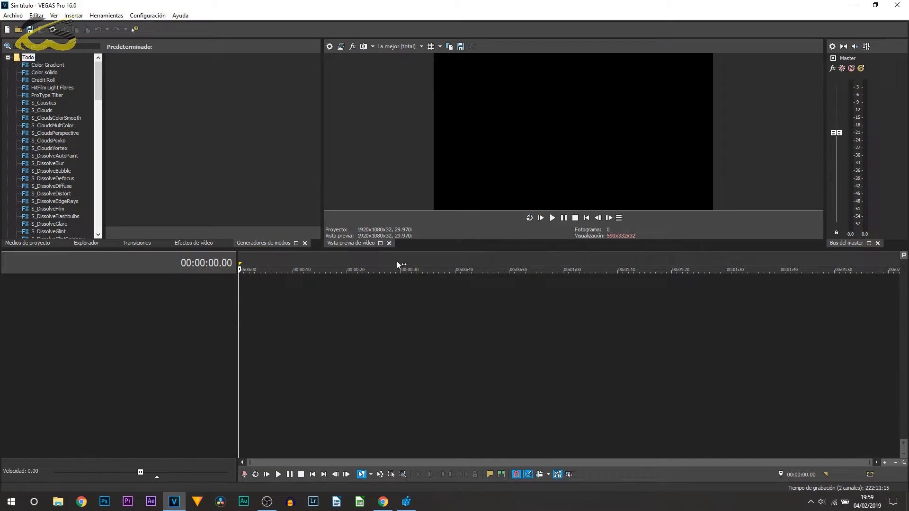
mouse_move(197, 240)
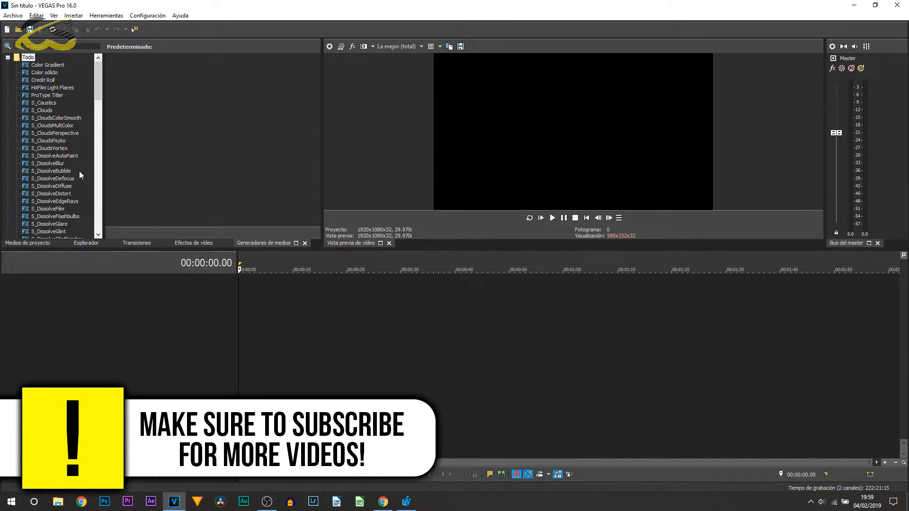
Step: Select the S_DissolveBlur generator in the now-Spanish VEGAS Pro interface
click(47, 162)
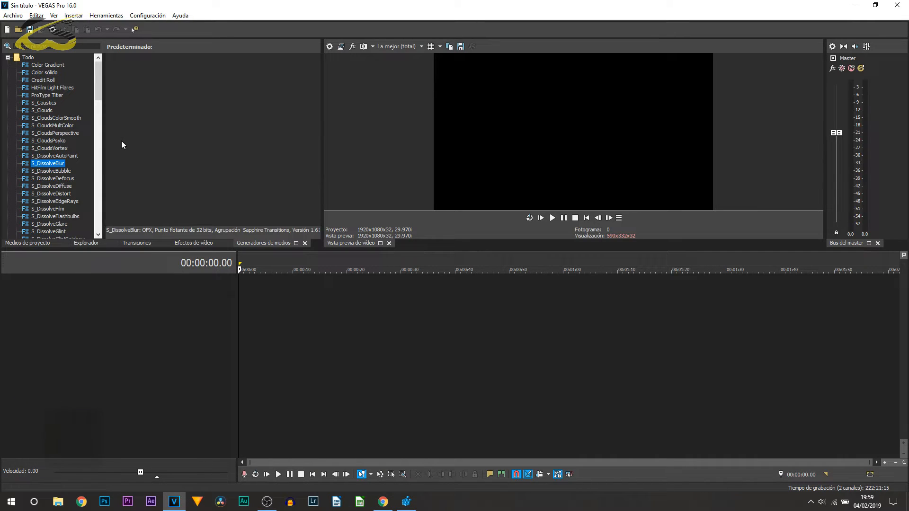